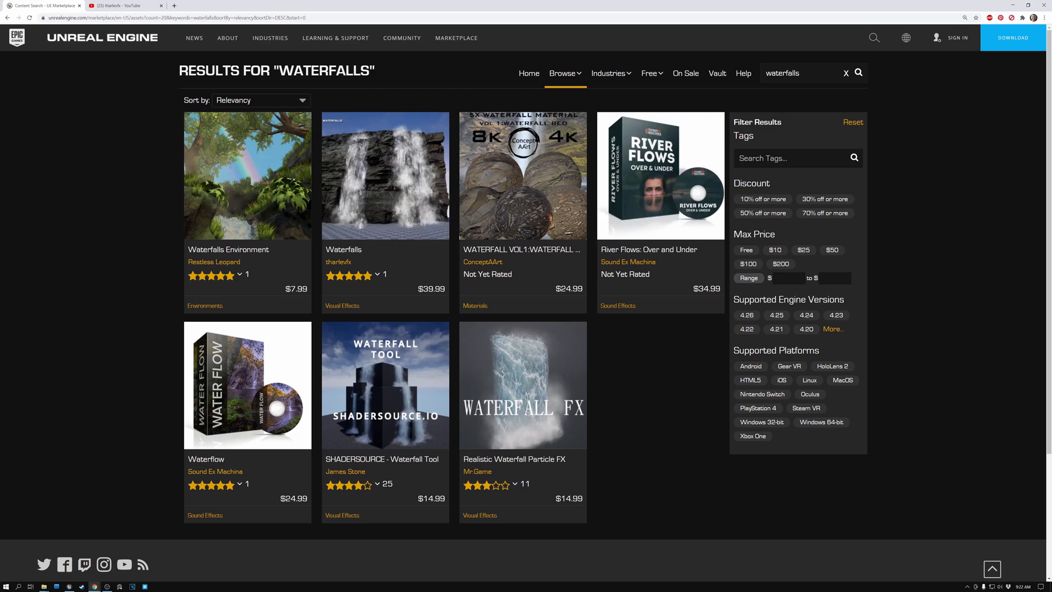
{"action": "mouse_move", "coordinate": [362, 135]}
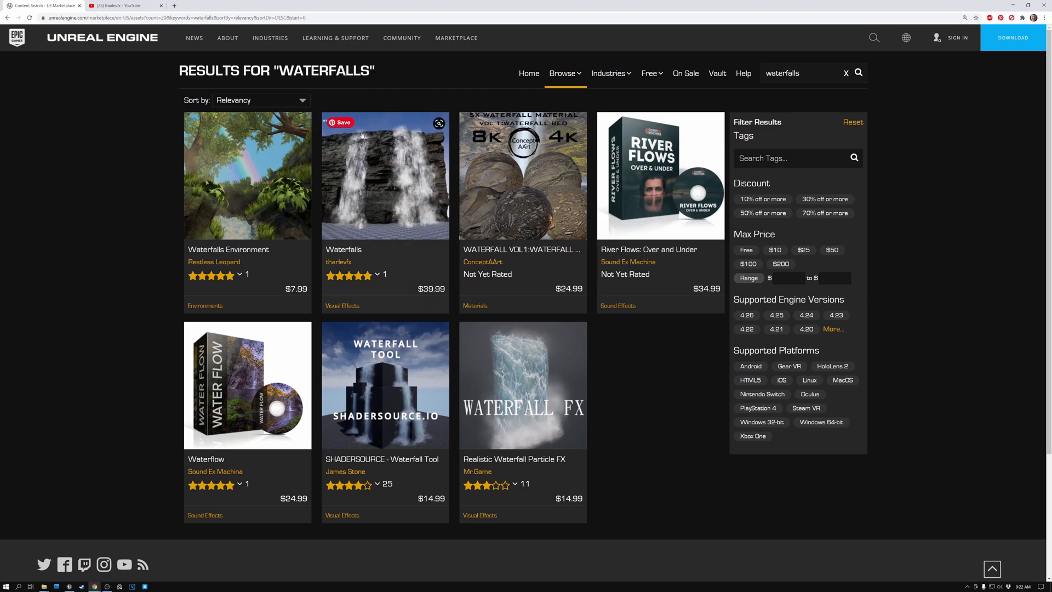
{"action": "mouse_move", "coordinate": [394, 206]}
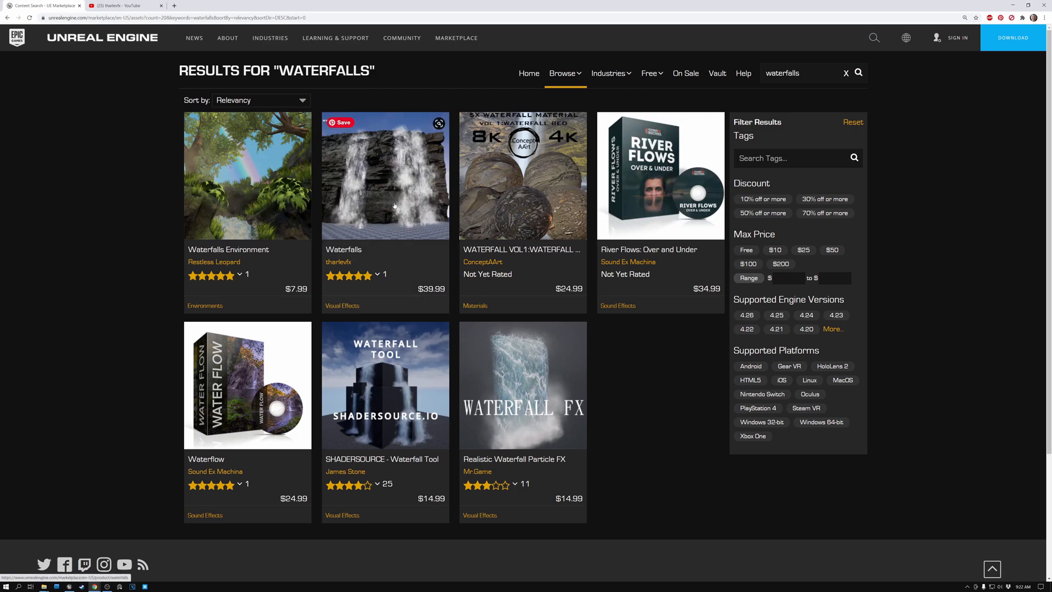
Open the tharlevfx Waterfalls pack ($39.99) from the 'waterfalls' search results
{"action": "left_click", "coordinate": [384, 176]}
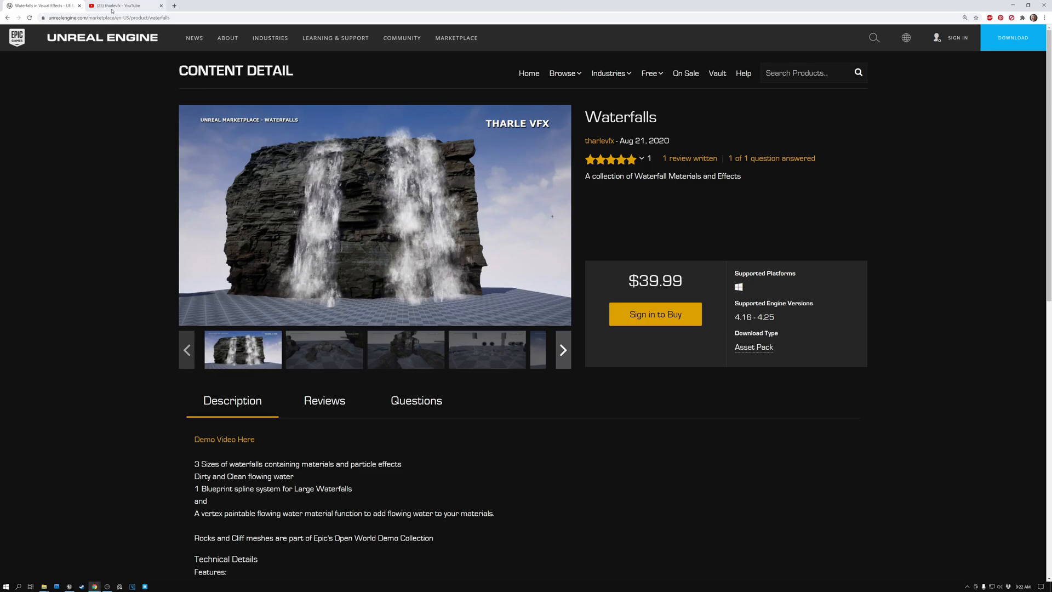
Scroll through the tharlevfx channel's uploads, including its Niagara and Blueprints tutorials
{"action": "left_click", "coordinate": [124, 5]}
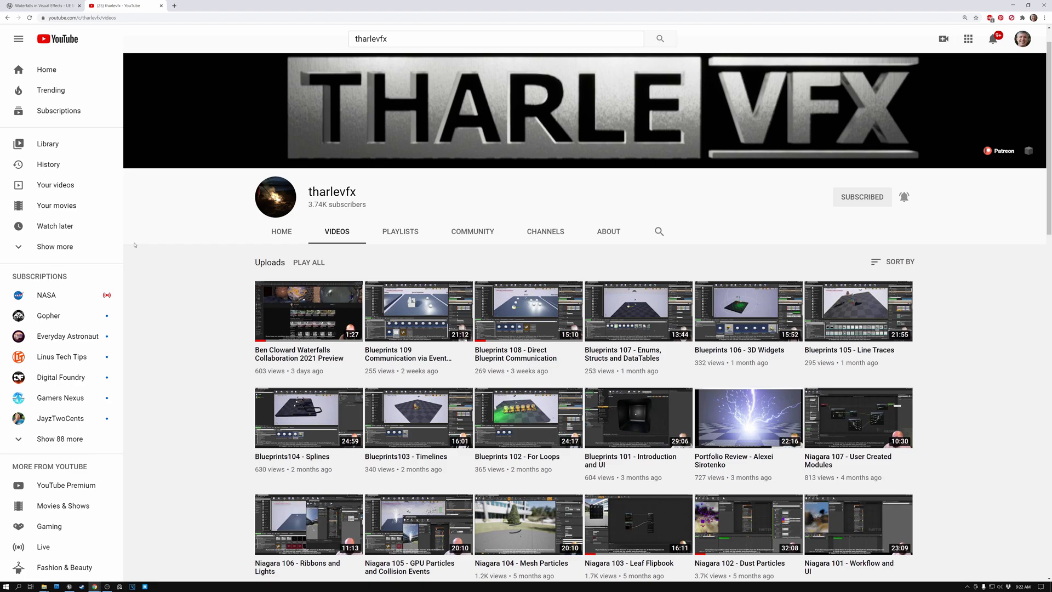
{"action": "scroll", "scroll_direction": "down", "scroll_amount": 3}
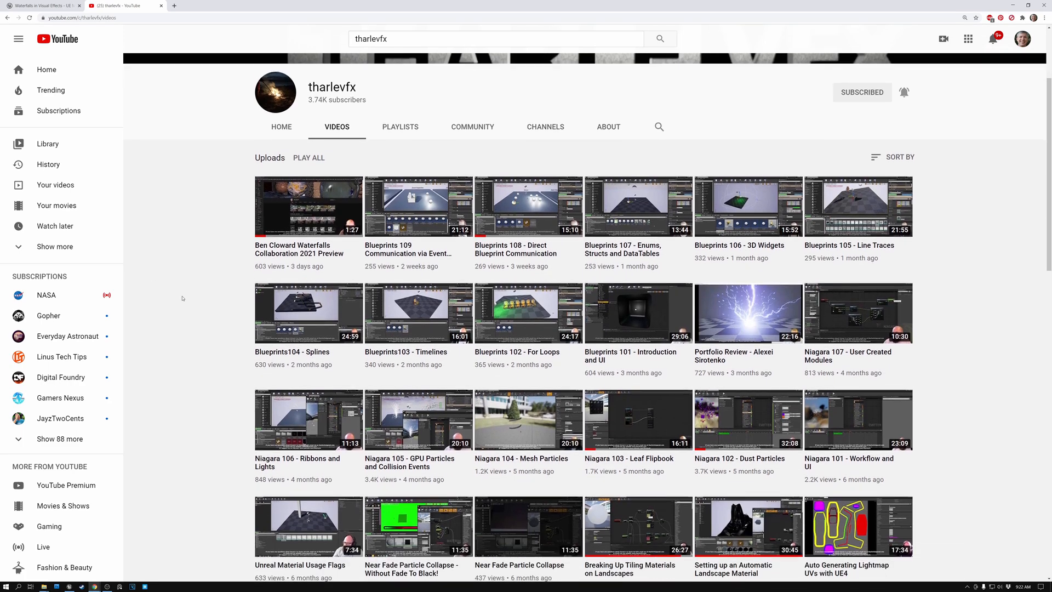
{"action": "scroll", "scroll_direction": "down", "scroll_amount": 3}
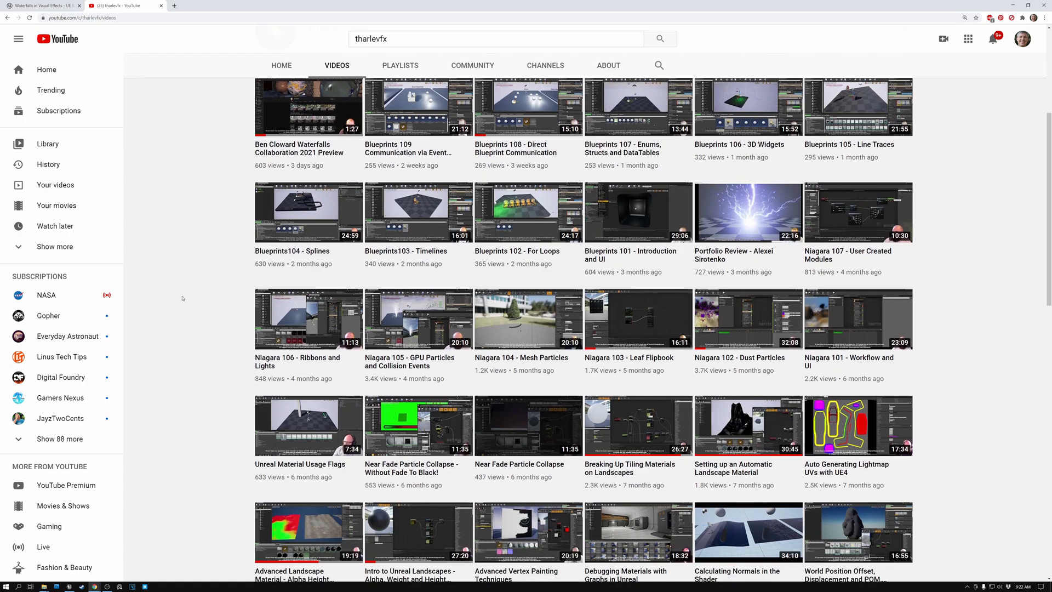
{"action": "scroll", "scroll_direction": "down", "scroll_amount": 3}
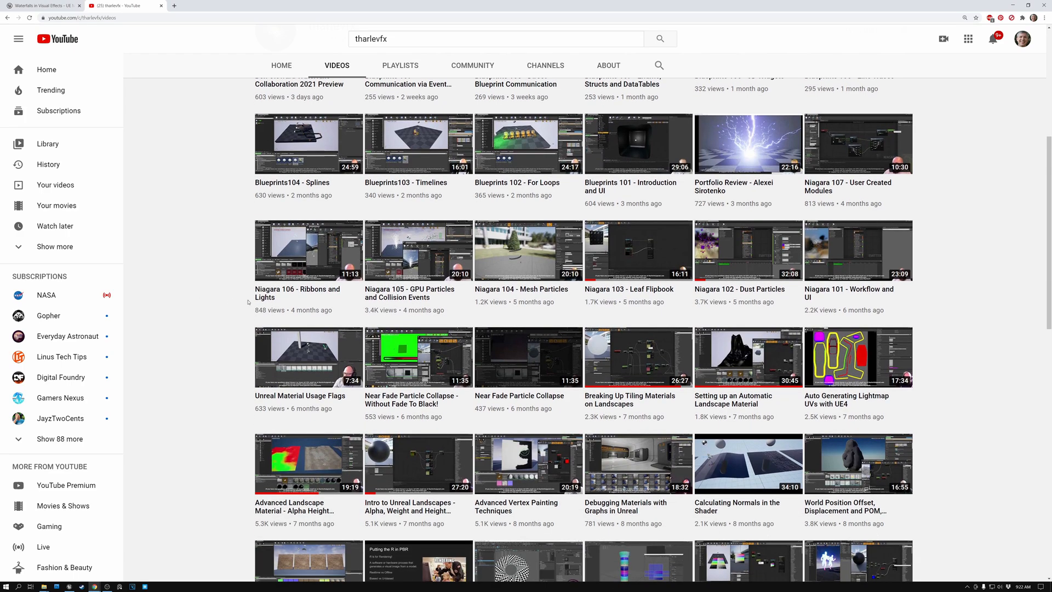
{"action": "mouse_move", "coordinate": [217, 311]}
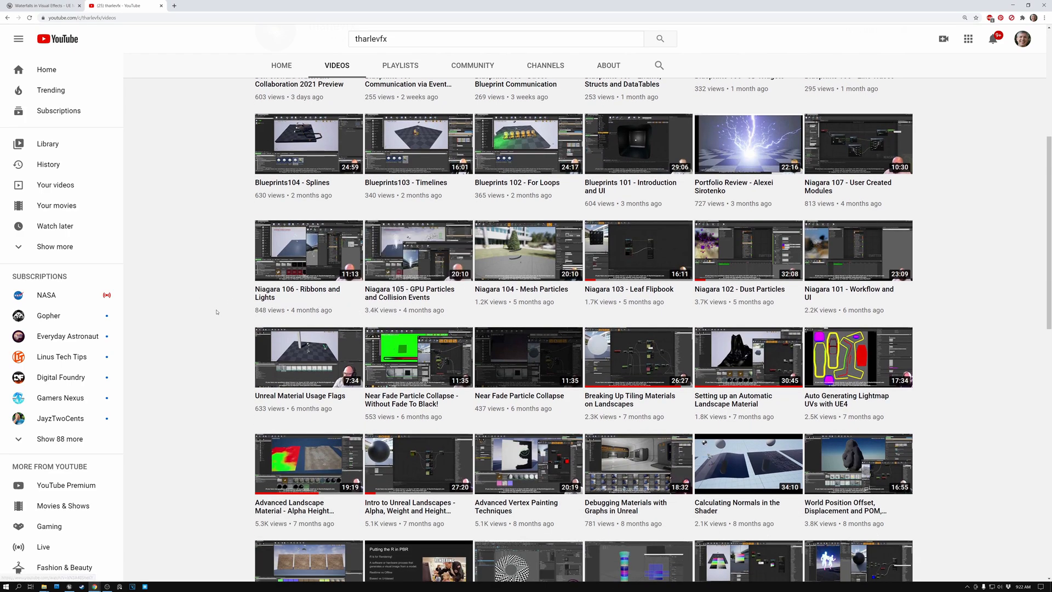
{"action": "scroll", "scroll_direction": "down", "scroll_amount": 3}
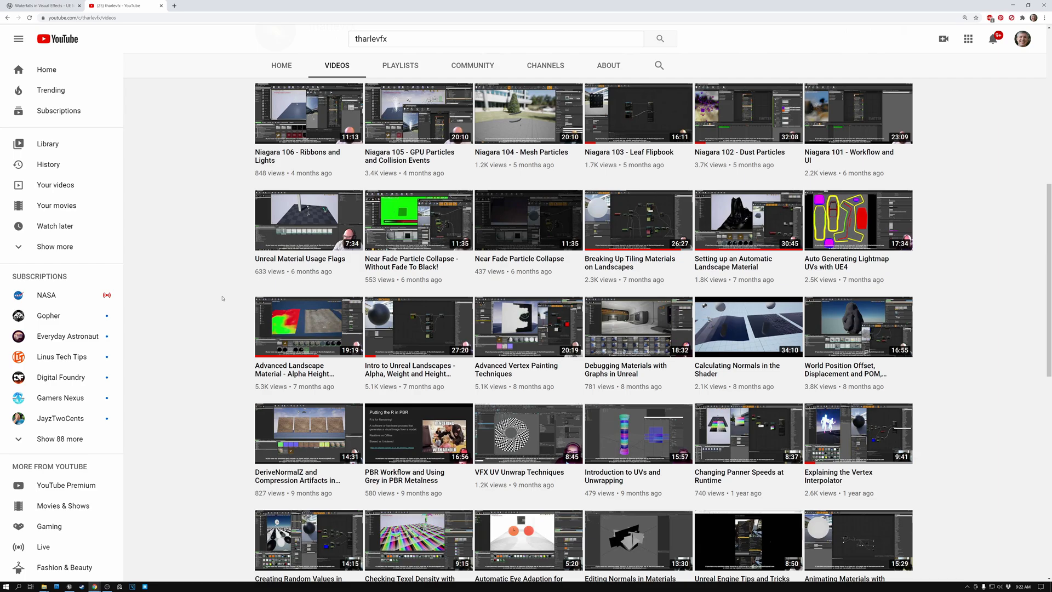
{"action": "scroll", "scroll_direction": "up", "scroll_amount": 3}
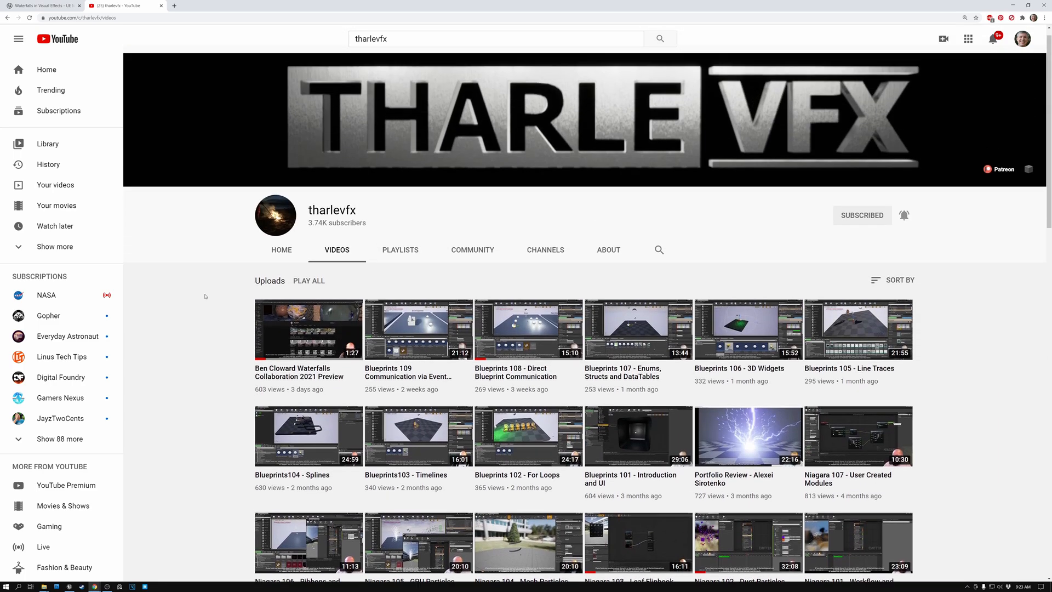
{"action": "scroll", "scroll_direction": "down", "scroll_amount": 3}
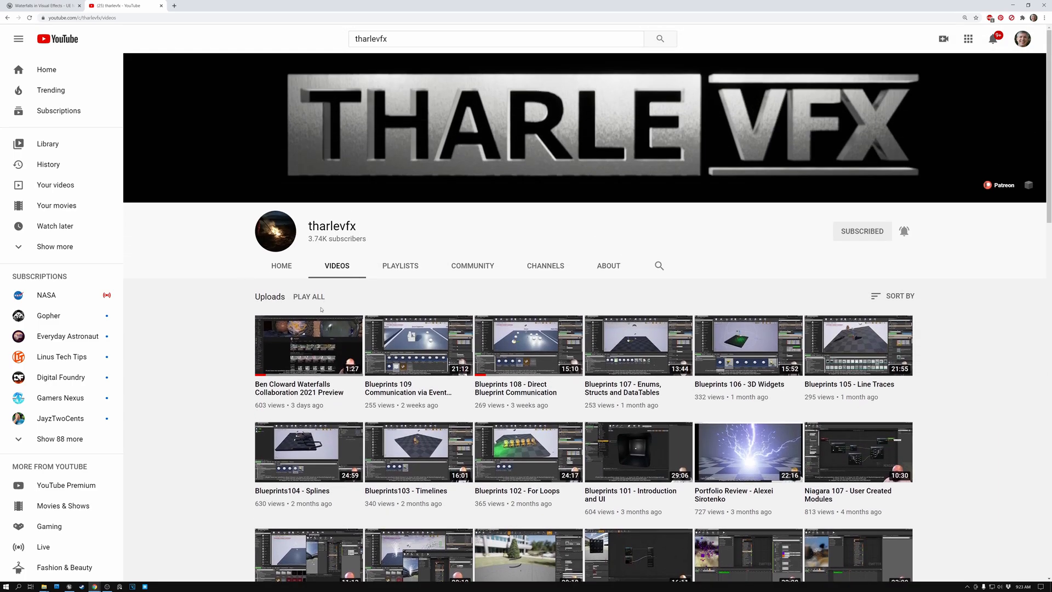
{"action": "scroll", "scroll_direction": "down", "scroll_amount": 3}
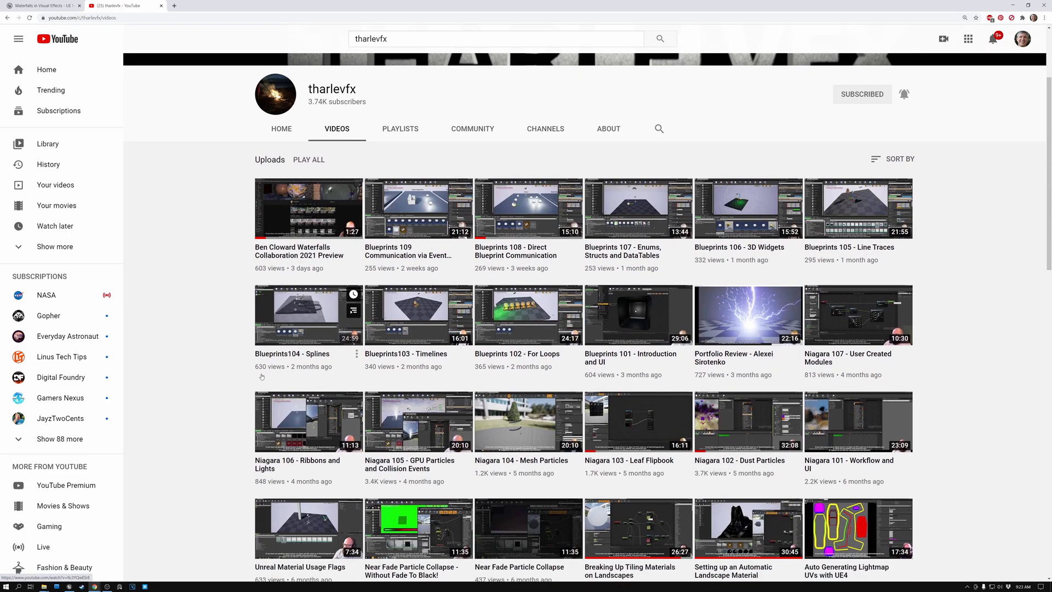
{"action": "scroll", "scroll_direction": "down", "scroll_amount": 3}
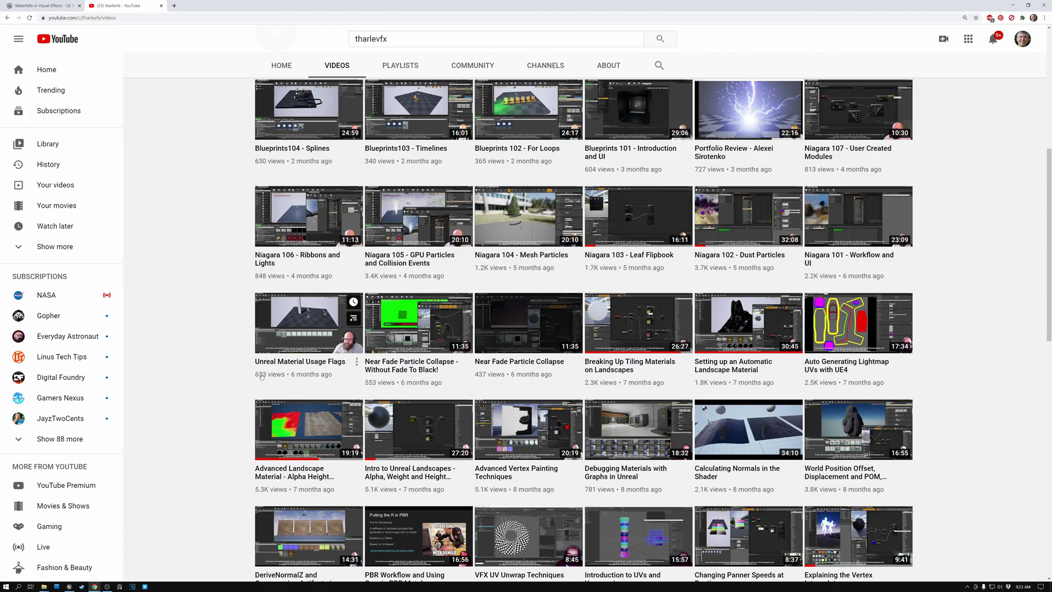
Return to the Waterfalls product page and view its second gallery screenshot
{"action": "left_click", "coordinate": [43, 5]}
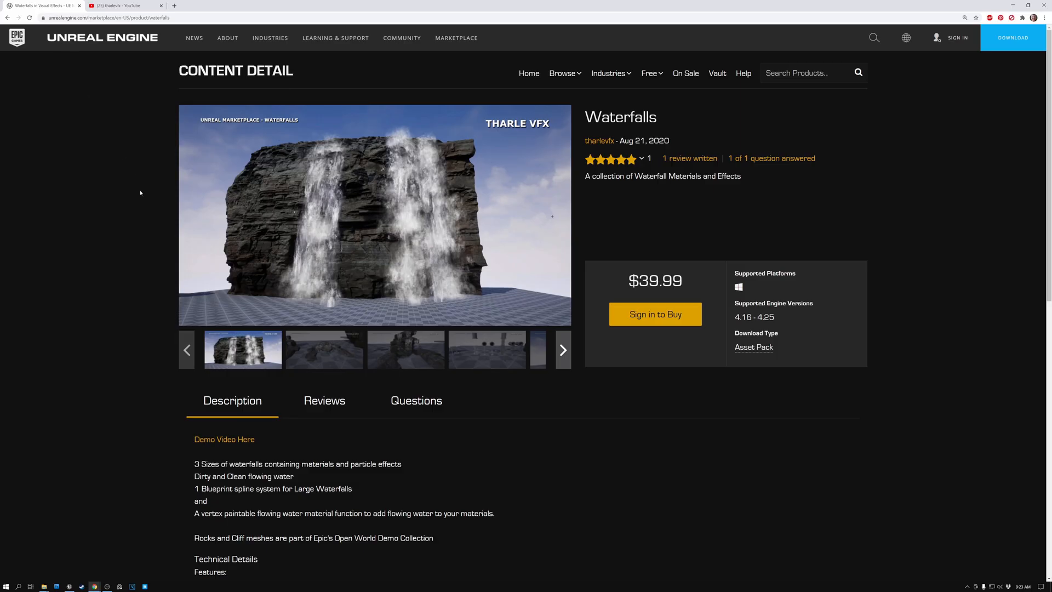
{"action": "mouse_move", "coordinate": [144, 209]}
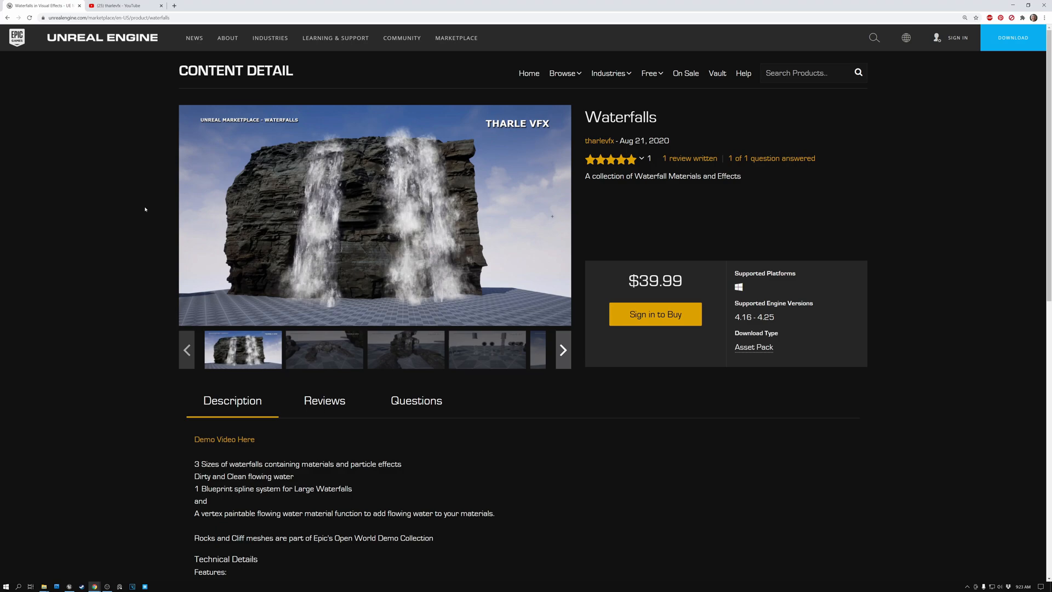
{"action": "left_click", "coordinate": [323, 349]}
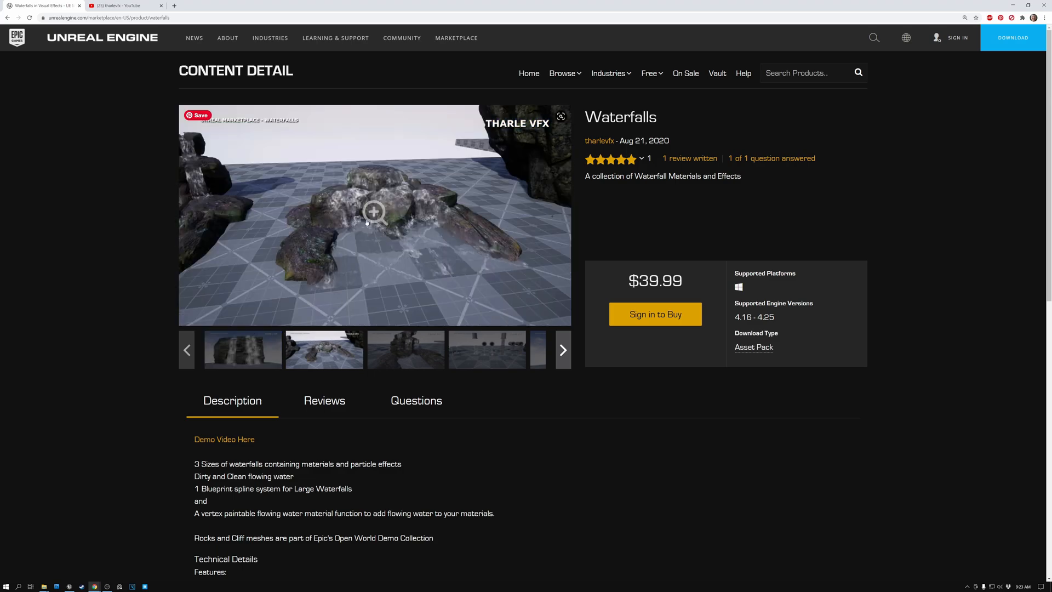
{"action": "mouse_move", "coordinate": [406, 349]}
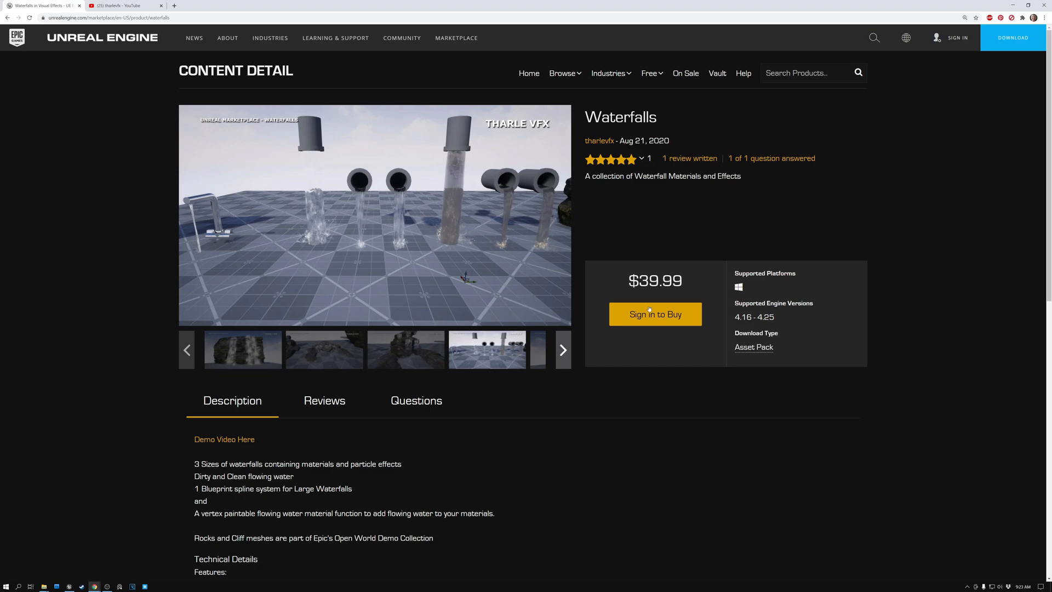
{"action": "mouse_move", "coordinate": [642, 233]}
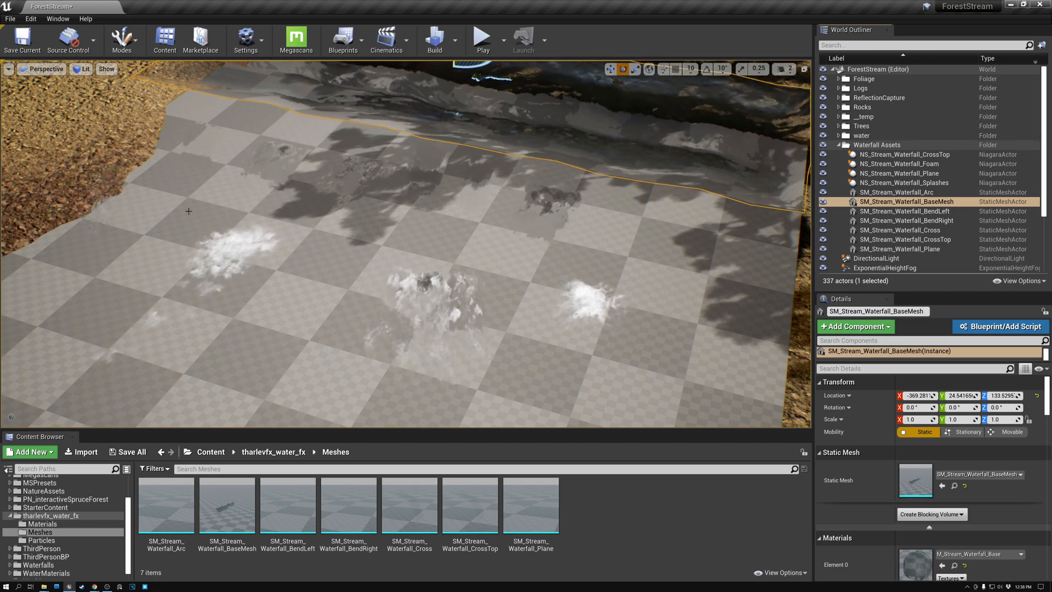
{"action": "mouse_move", "coordinate": [48, 515]}
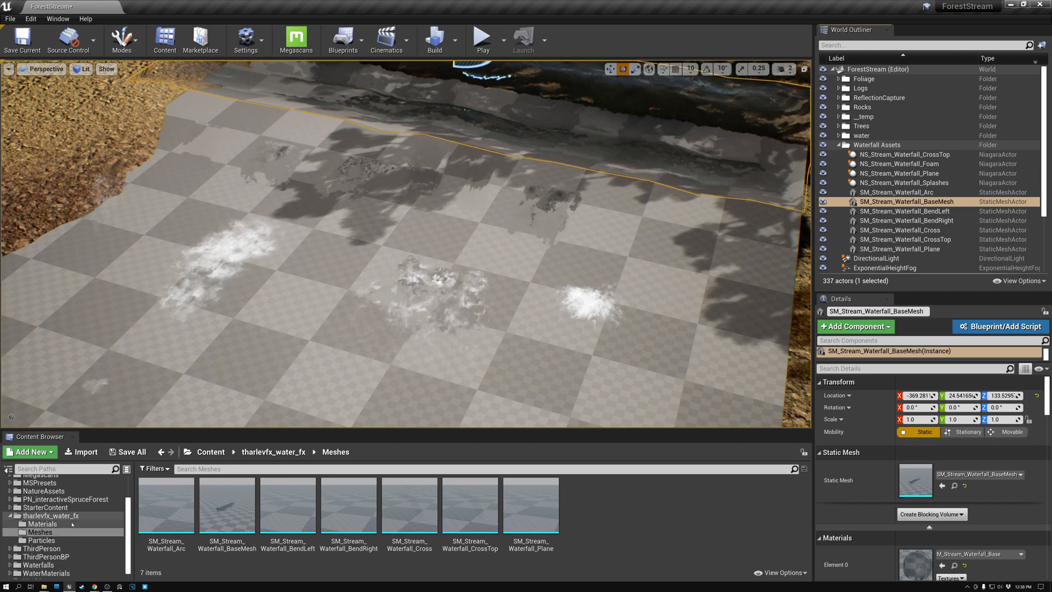
{"action": "mouse_move", "coordinate": [41, 540]}
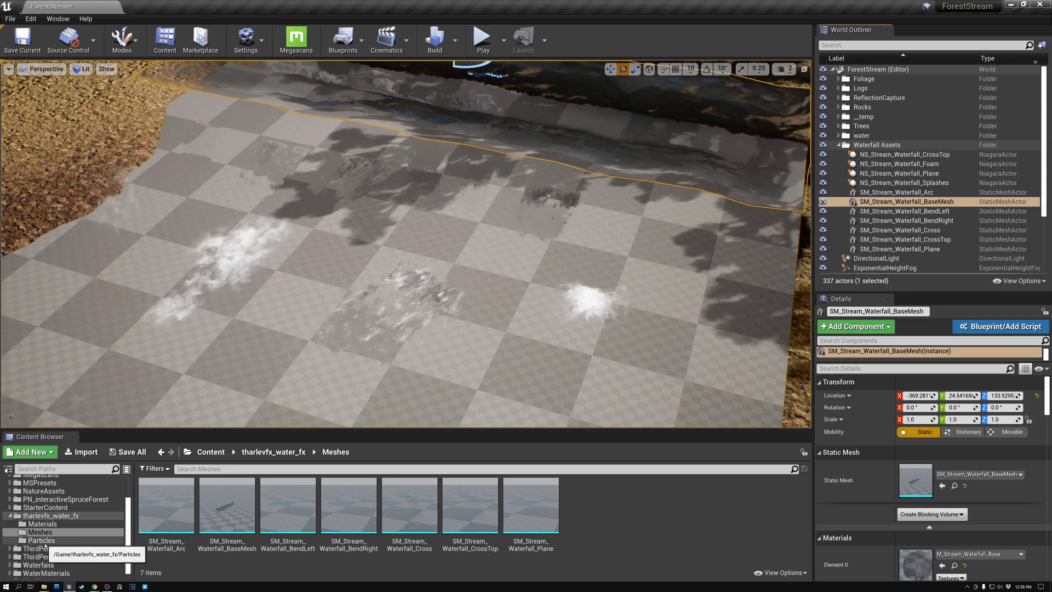
{"action": "mouse_move", "coordinate": [530, 502]}
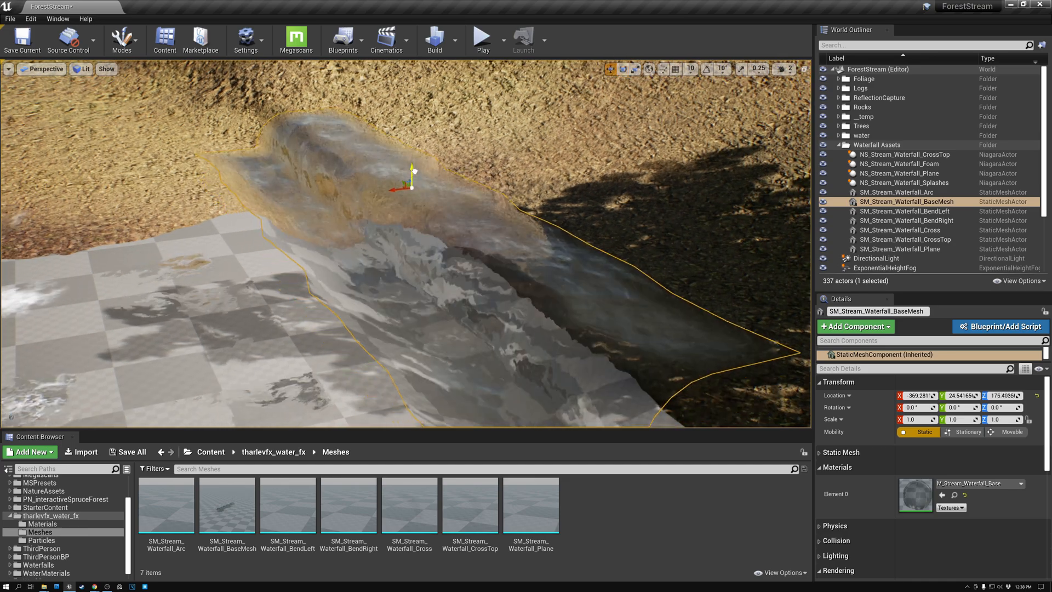
Raise the waterfall base mesh to about Z 201 and scale it to 2.0 on Z
{"action": "left_click_drag", "start_coordinate": [413, 178], "coordinate": [414, 151]}
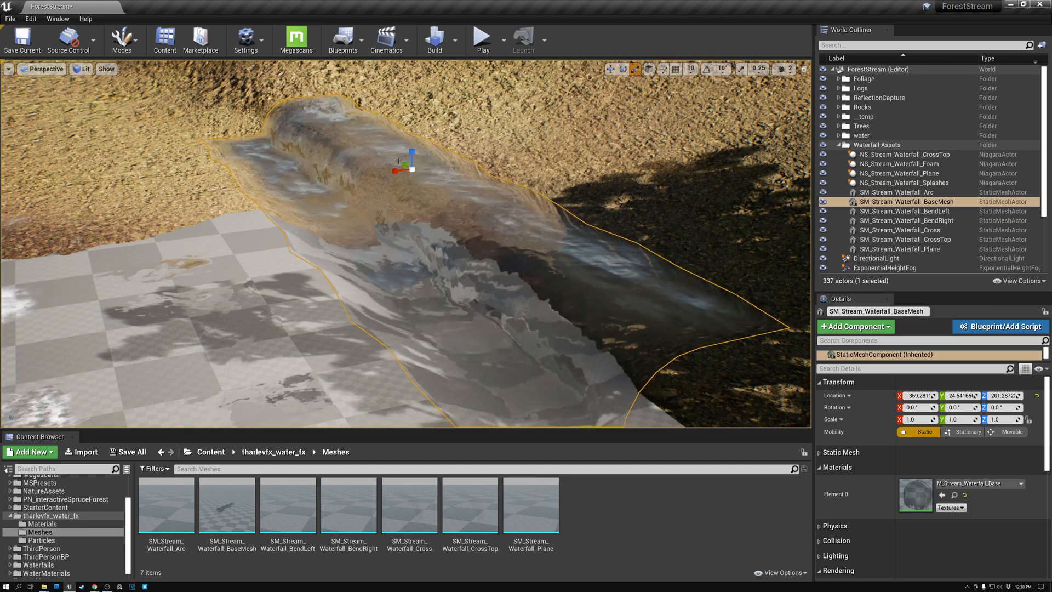
{"action": "left_click_drag", "start_coordinate": [412, 152], "coordinate": [411, 167]}
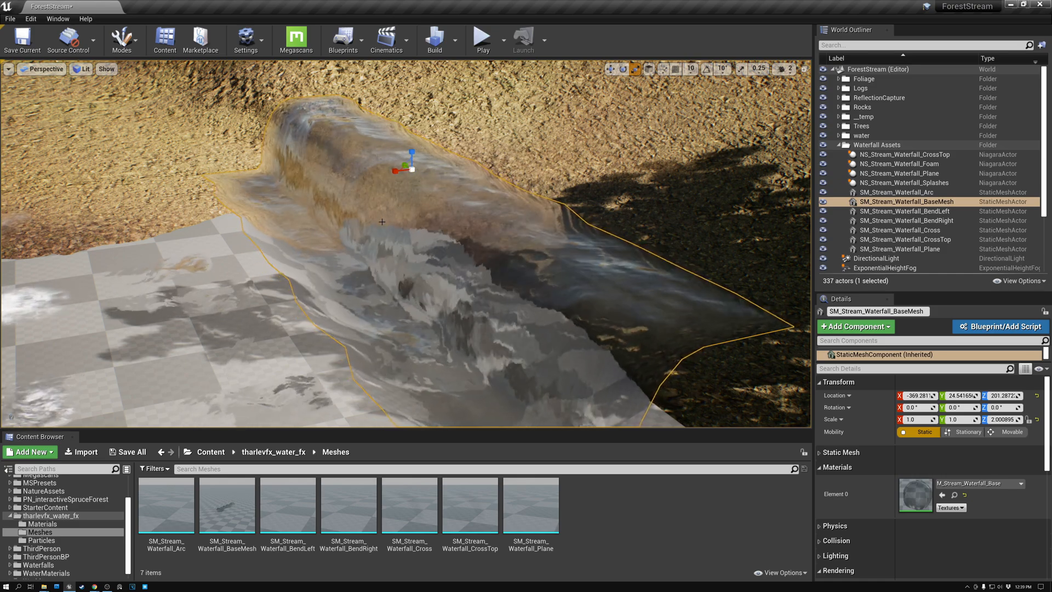
{"action": "left_click", "coordinate": [898, 192]}
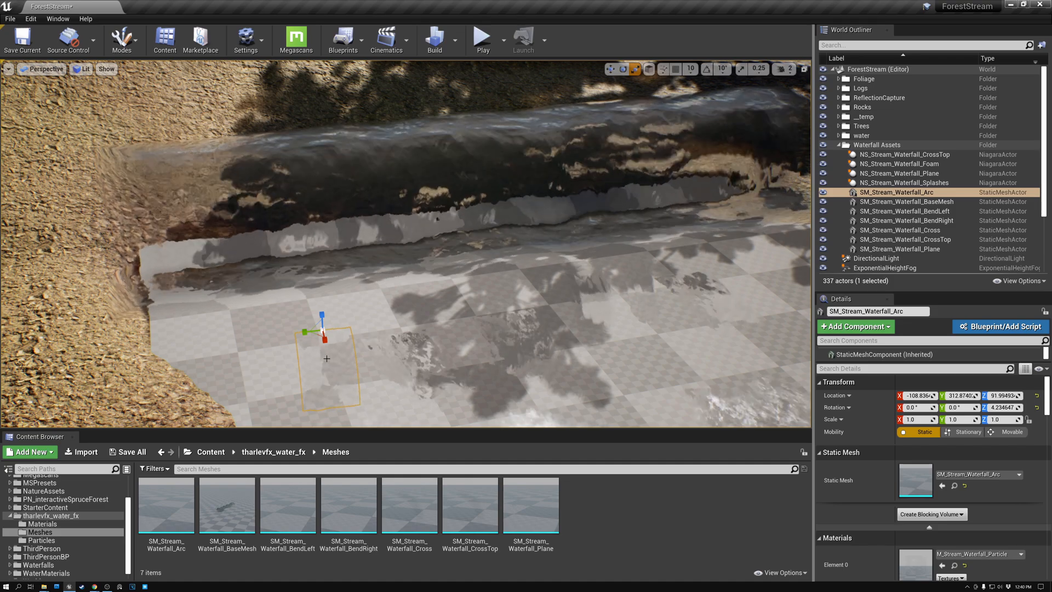
{"action": "left_click", "coordinate": [909, 210]}
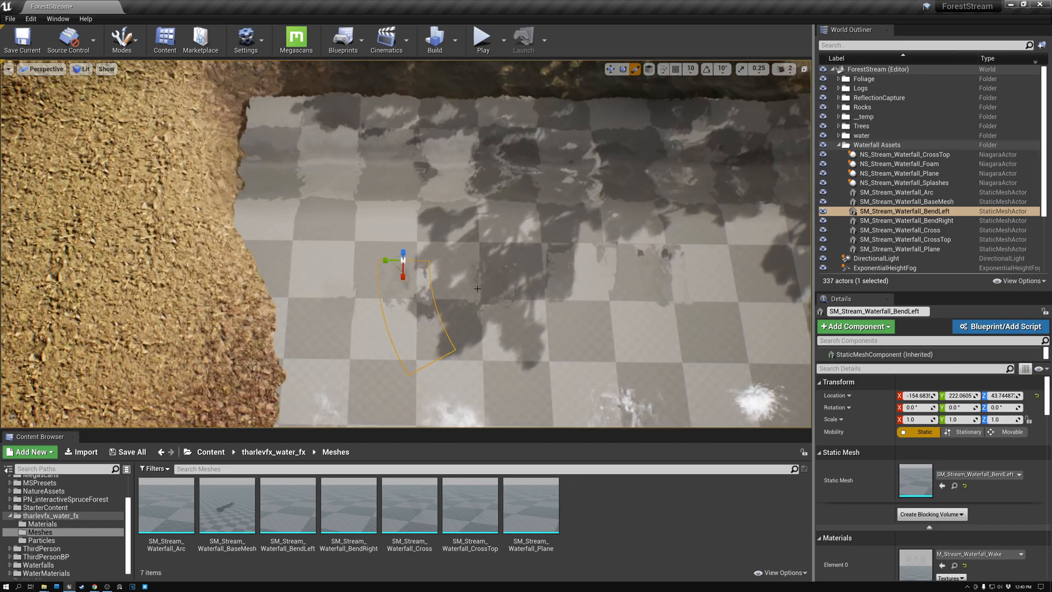
{"action": "left_click", "coordinate": [907, 221]}
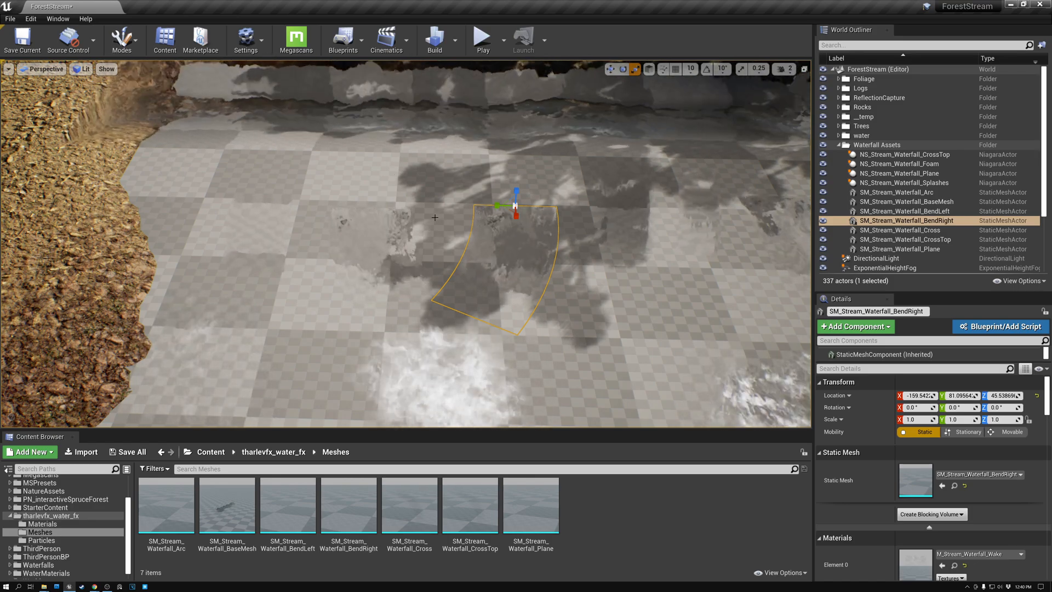
{"action": "left_click", "coordinate": [907, 210]}
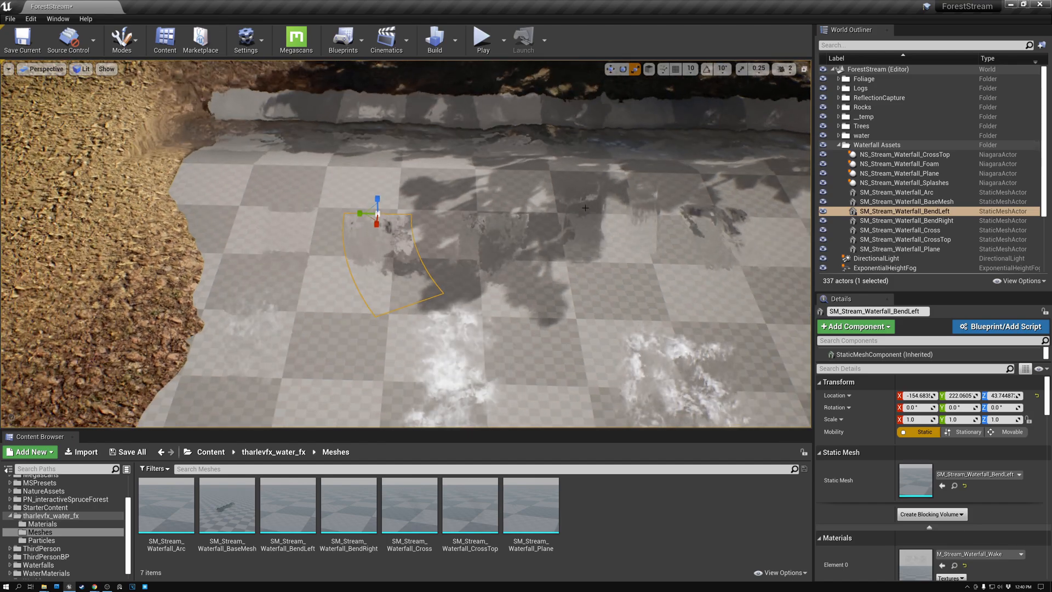
{"action": "left_click", "coordinate": [900, 229]}
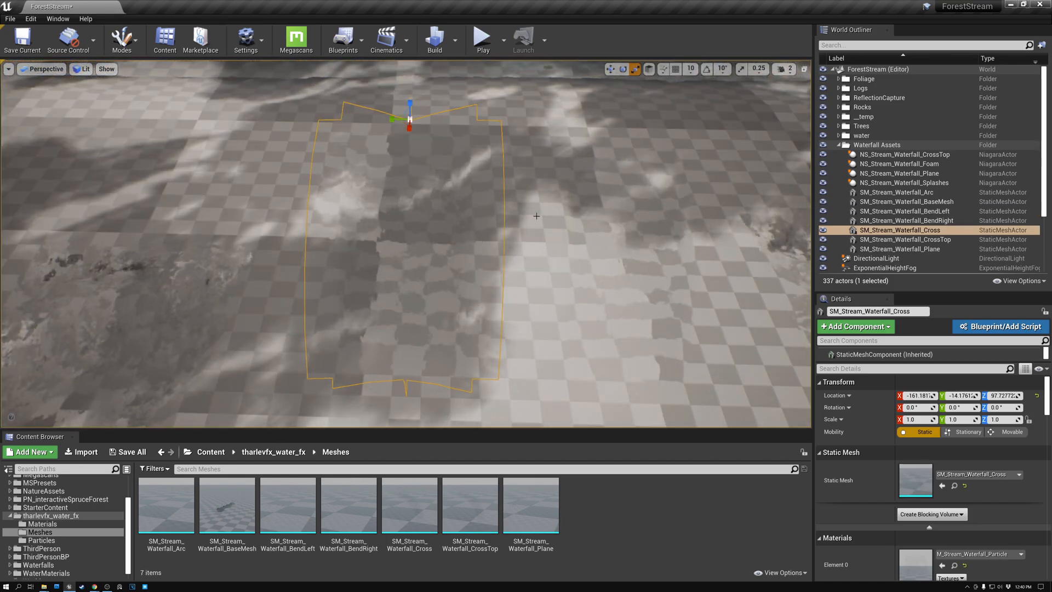
{"action": "left_click", "coordinate": [905, 239]}
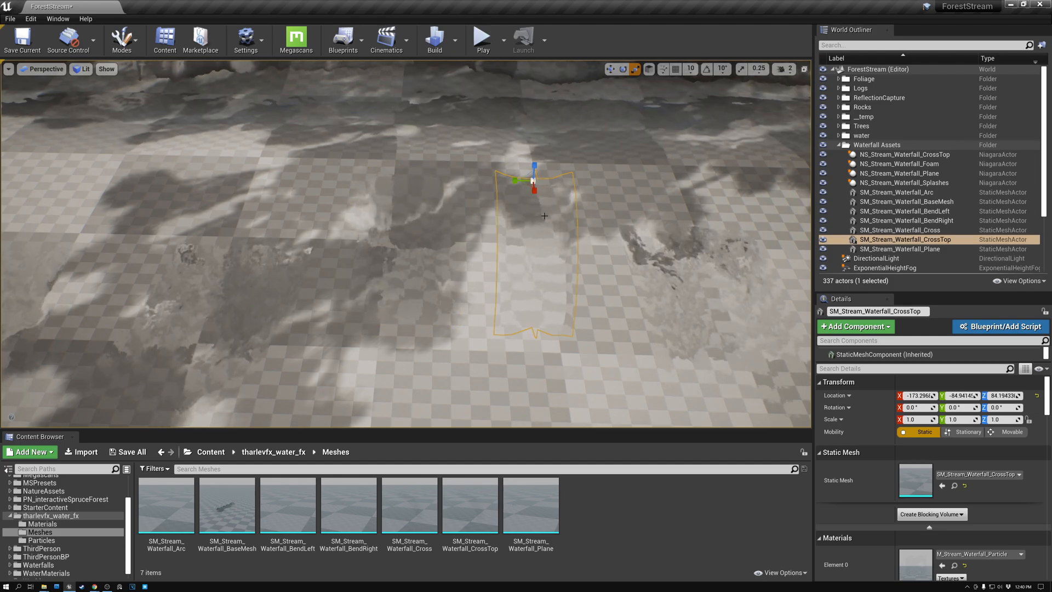
{"action": "left_click", "coordinate": [900, 230]}
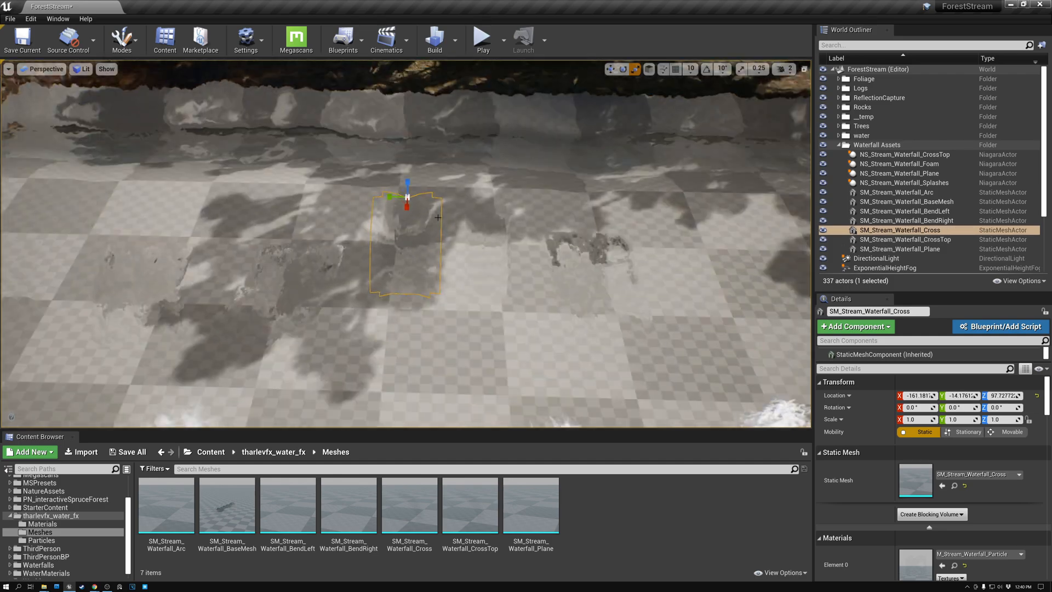
{"action": "left_click", "coordinate": [900, 191]}
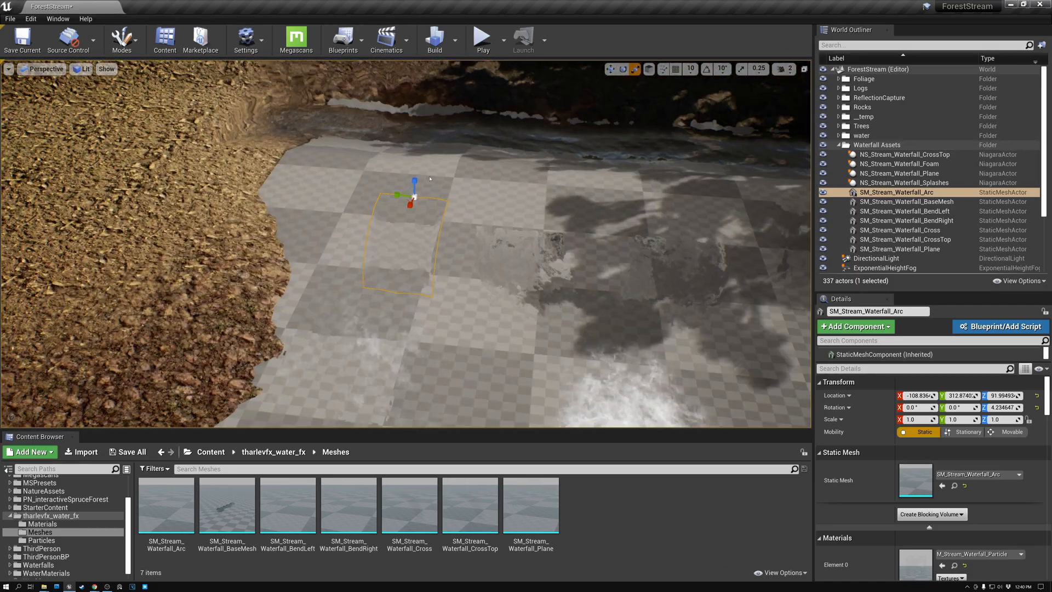
{"action": "left_click", "coordinate": [898, 229]}
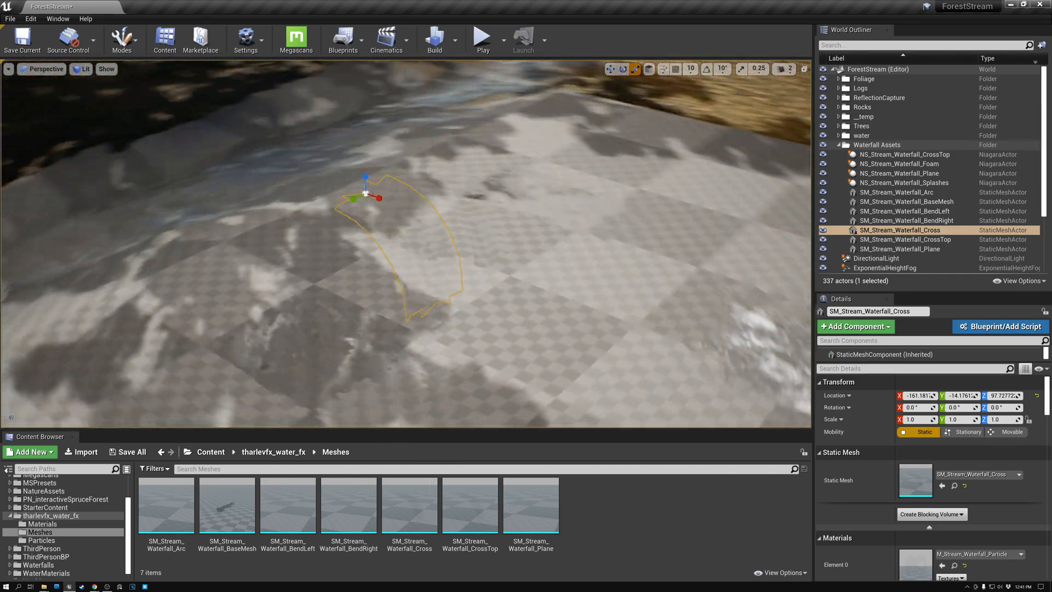
{"action": "left_click", "coordinate": [905, 239]}
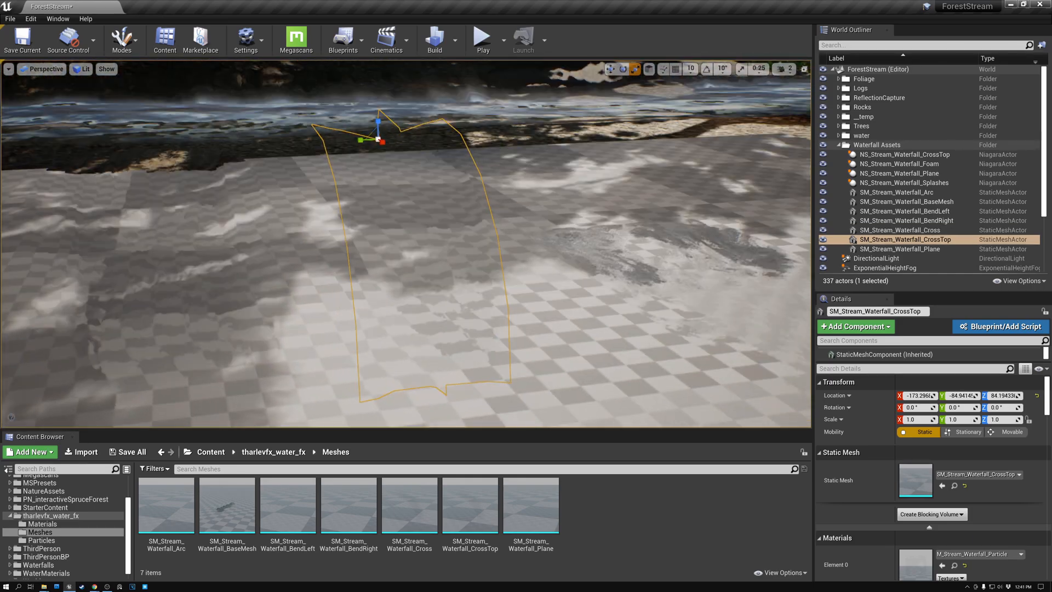
{"action": "left_click", "coordinate": [900, 229]}
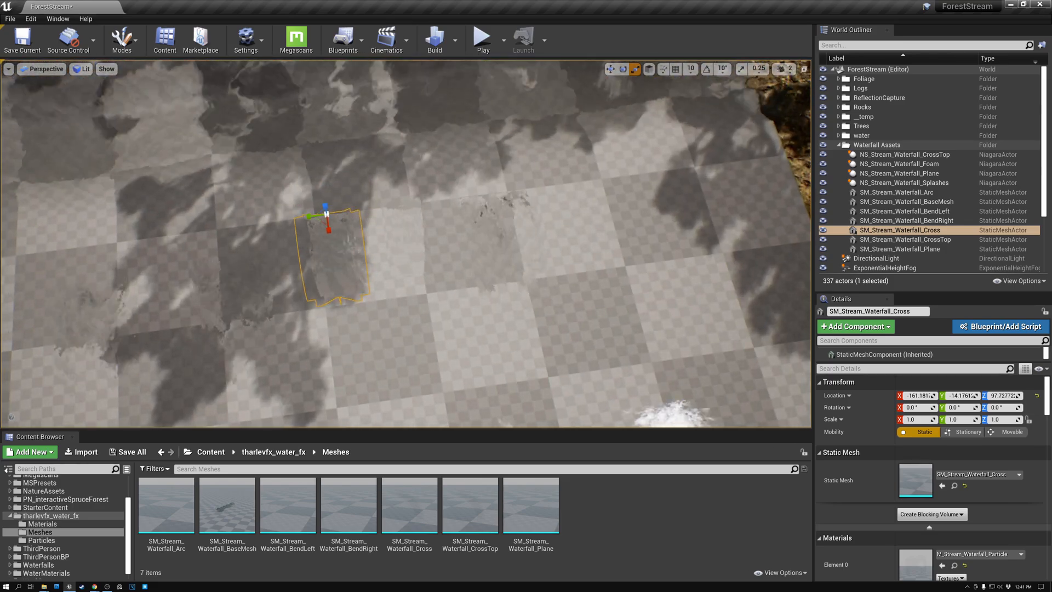
{"action": "left_click", "coordinate": [899, 249]}
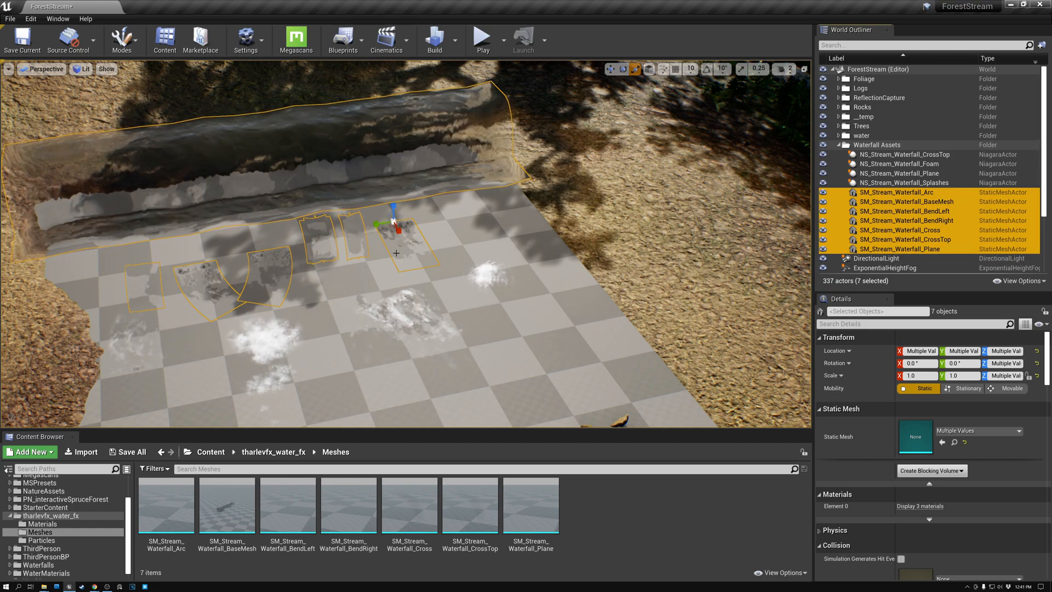
{"action": "mouse_move", "coordinate": [904, 154]}
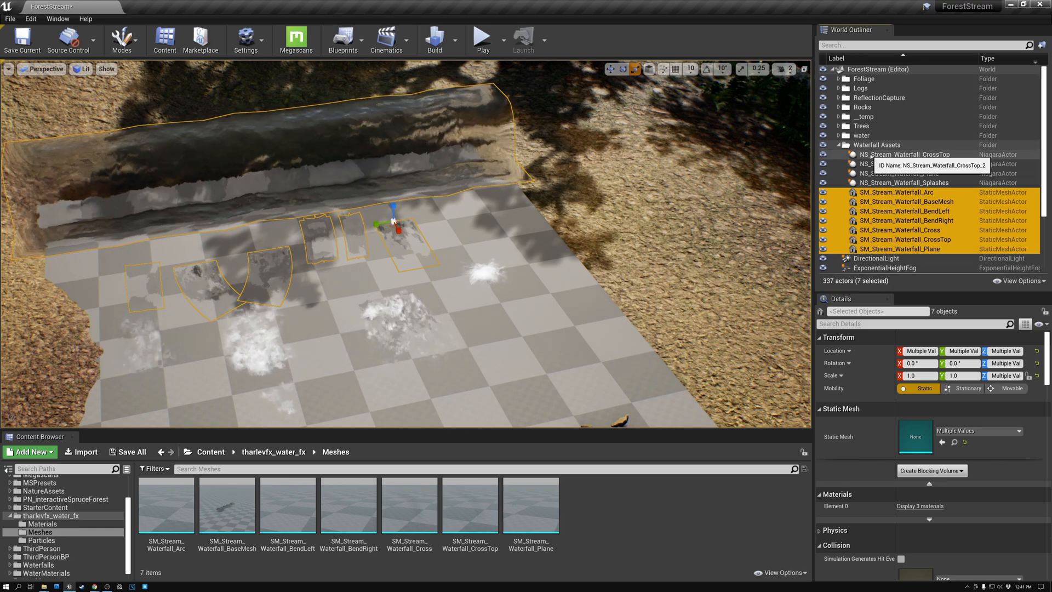
{"action": "left_click", "coordinate": [905, 155]}
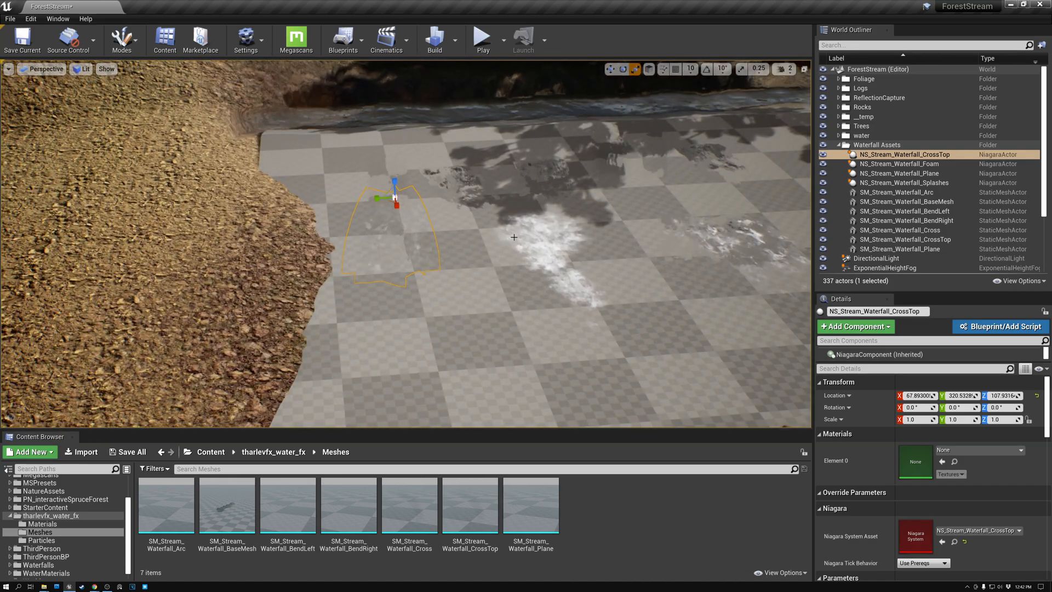
{"action": "left_click", "coordinate": [900, 163]}
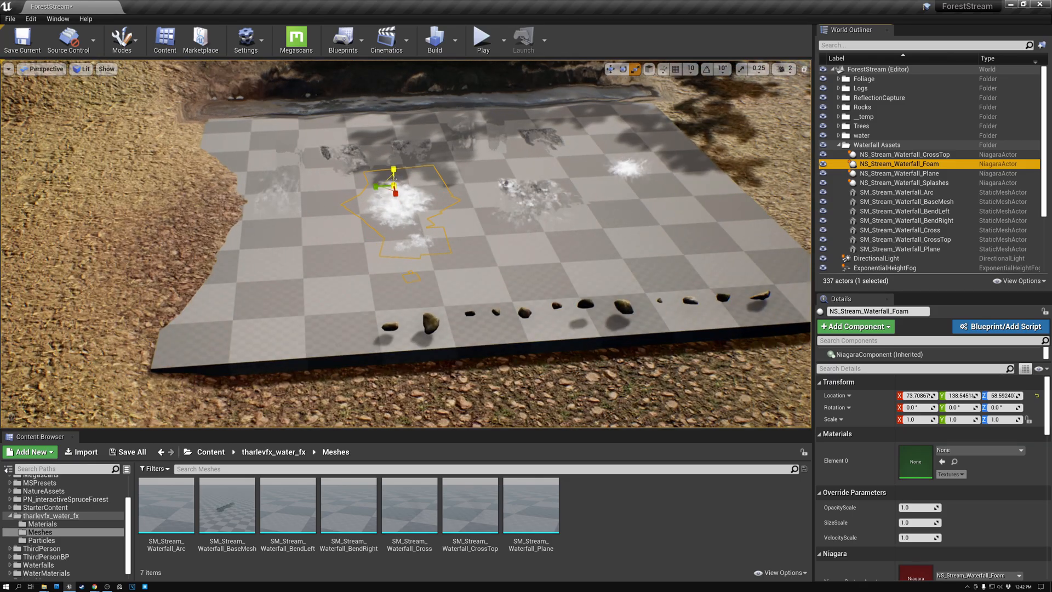
{"action": "left_click_drag", "start_coordinate": [403, 235], "coordinate": [402, 168]}
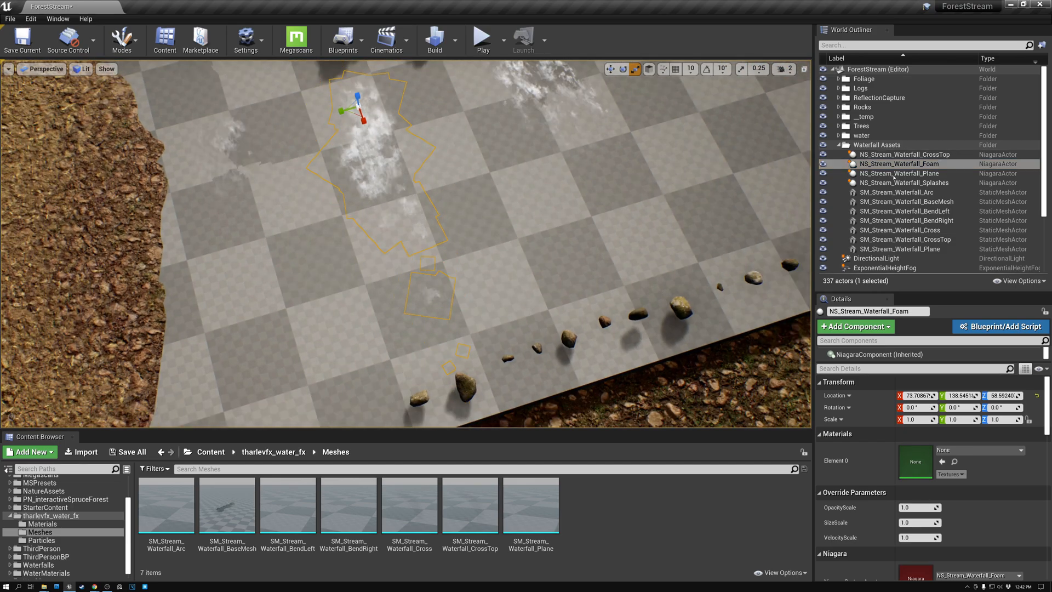
{"action": "left_click", "coordinate": [899, 173]}
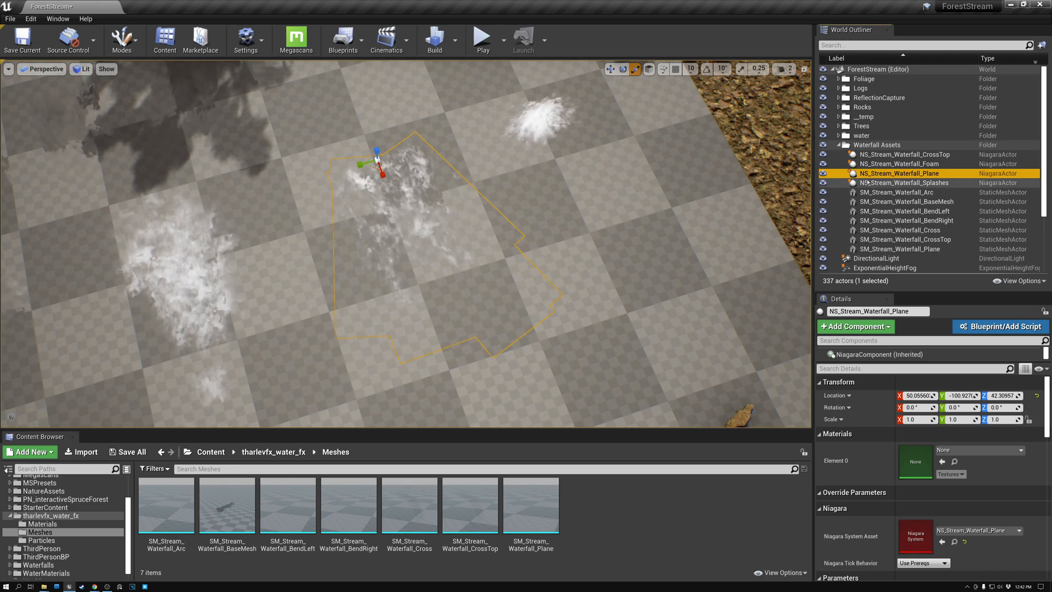
{"action": "left_click", "coordinate": [906, 182]}
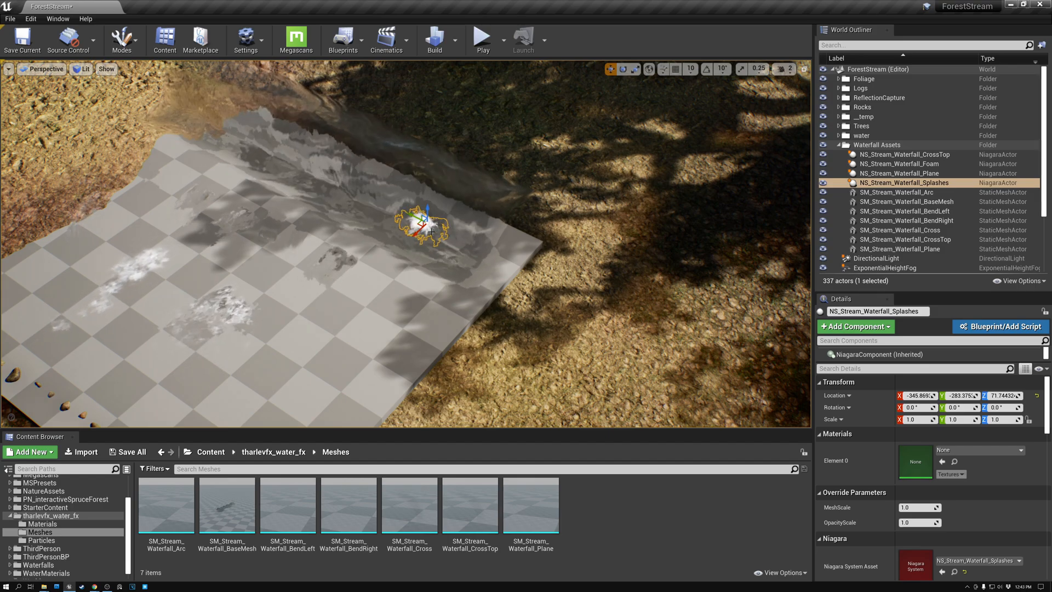
{"action": "left_click", "coordinate": [899, 164]}
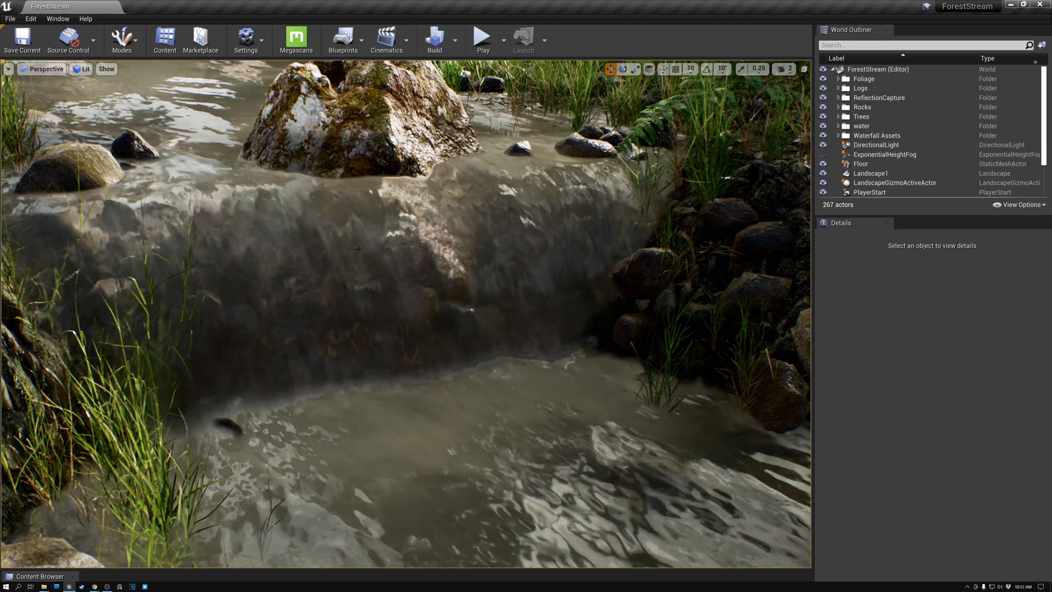
{"action": "mouse_move", "coordinate": [482, 40]}
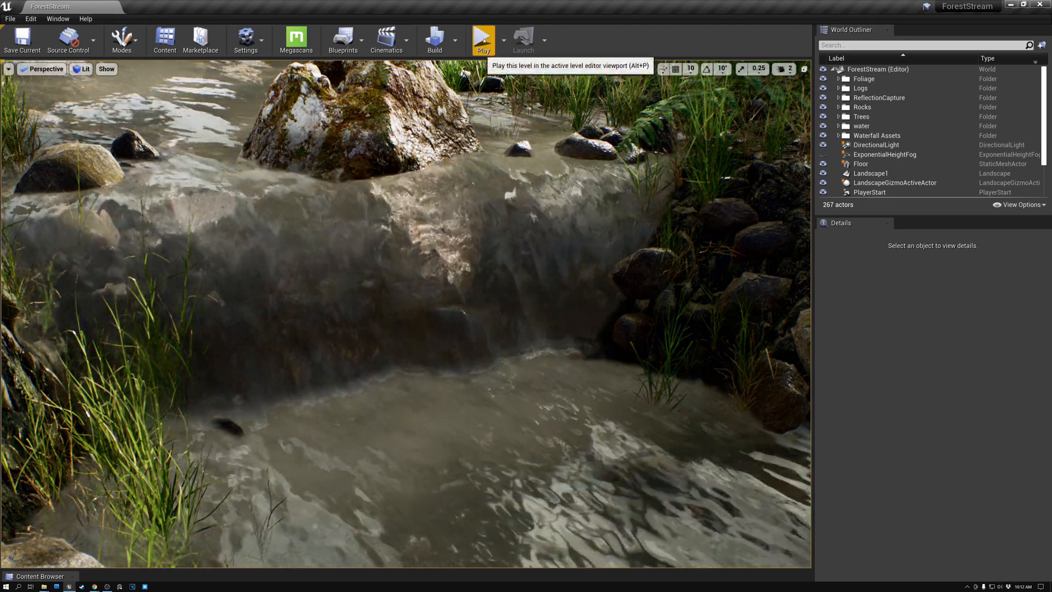
Play the level to watch the stream's waterfall effects, then stop the session
{"action": "left_click", "coordinate": [482, 40]}
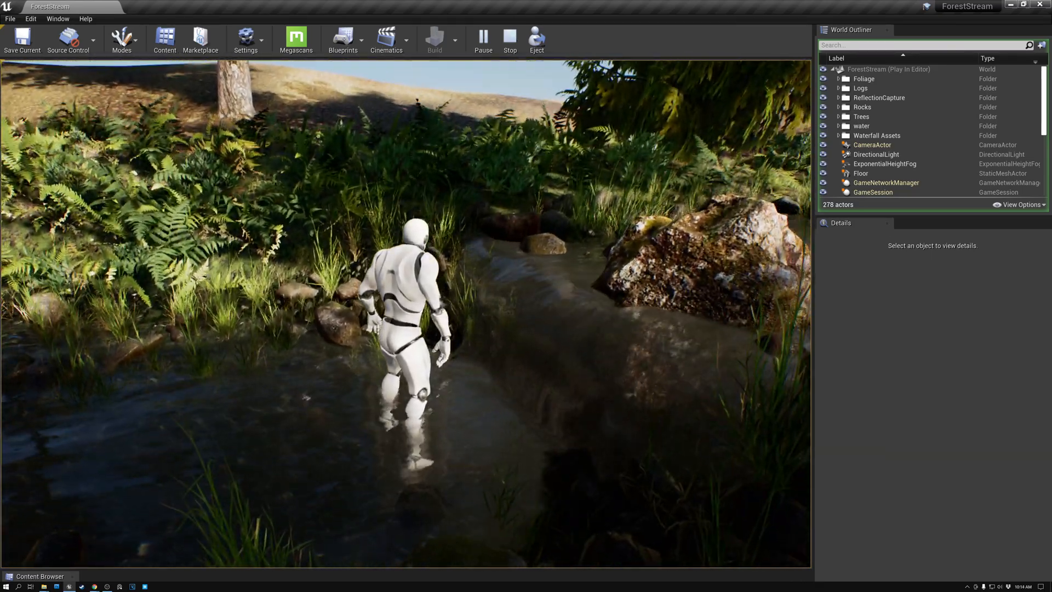
{"action": "left_click", "coordinate": [508, 40]}
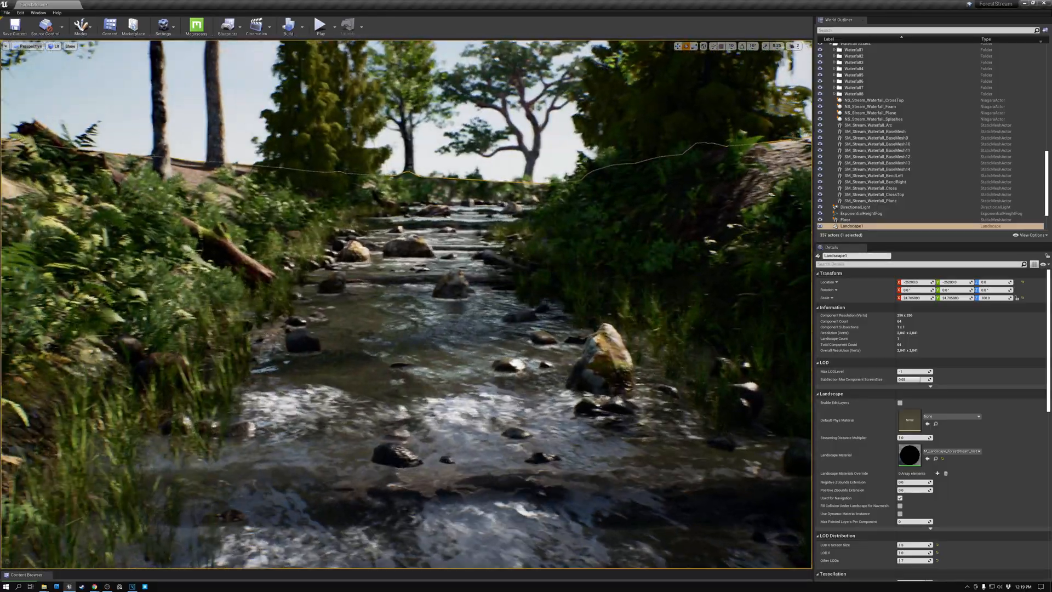
Pull the viewport back along the stream and start a new Play session
{"action": "left_click_drag", "start_coordinate": [403, 268], "coordinate": [402, 134]}
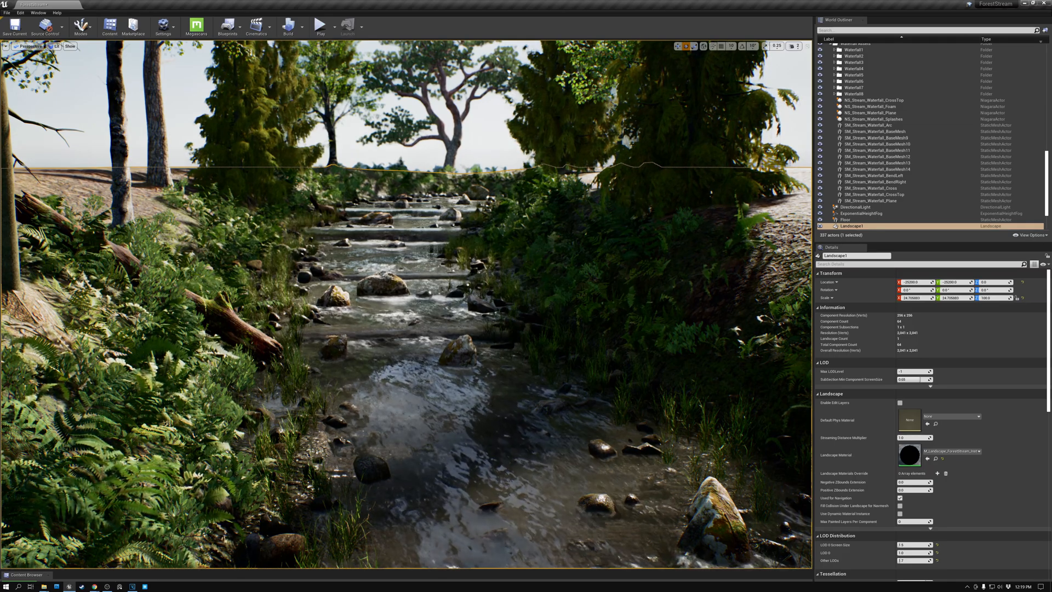
{"action": "left_click", "coordinate": [320, 26]}
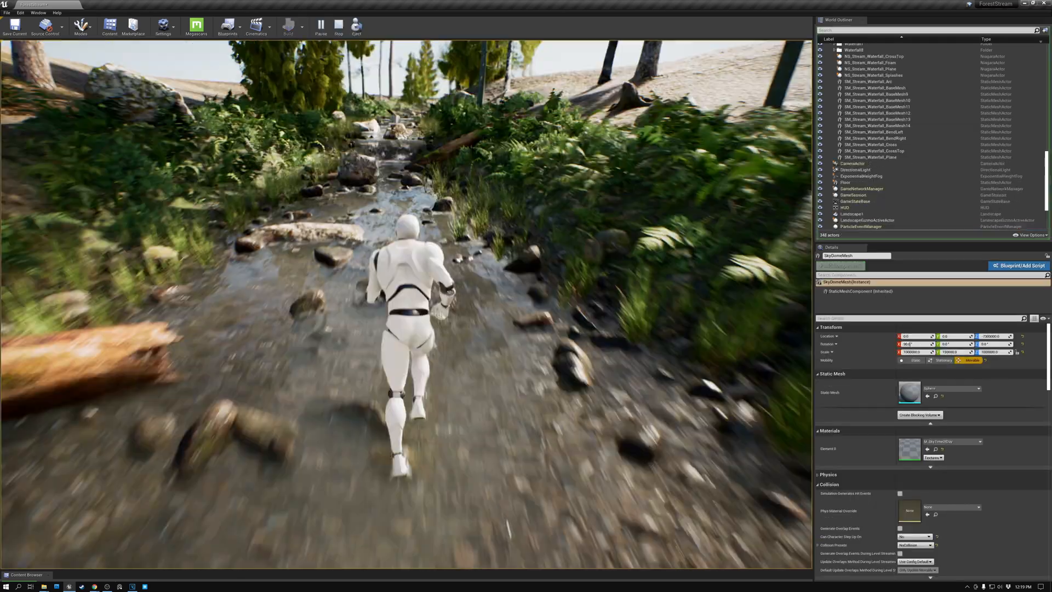